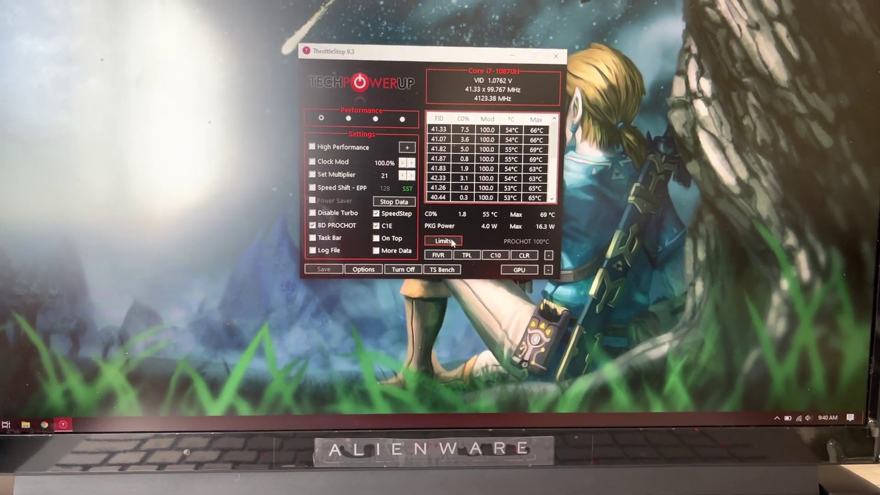
# Step: Open ThrottleStop's Limit Reasons window to view the EDP OTHER and EVR throttling flags
pyautogui.click(442, 241)
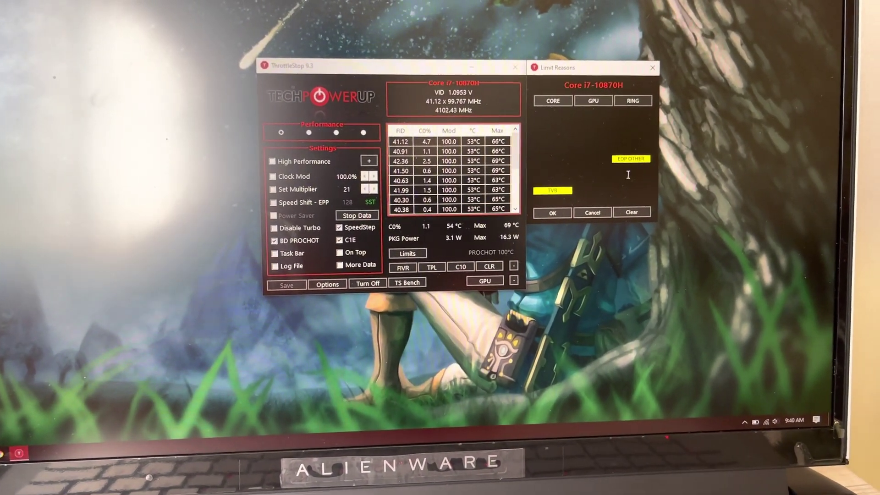